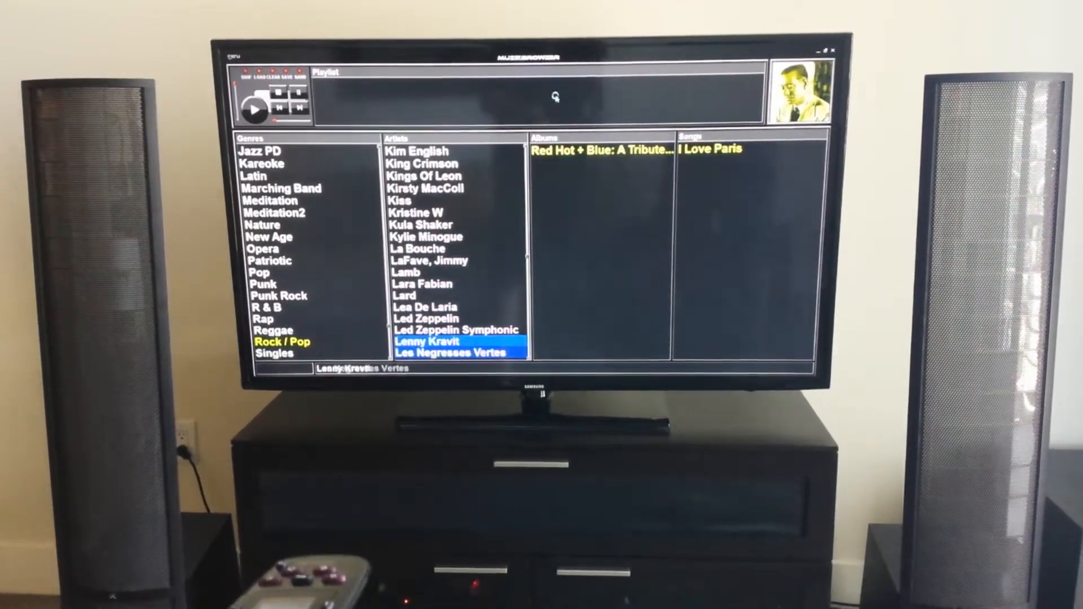
- Choose Led Zeppelin as the artist so its album IV and songs, starting with Black Dog, are listed
{"action": "left_click", "coordinate": [427, 319]}
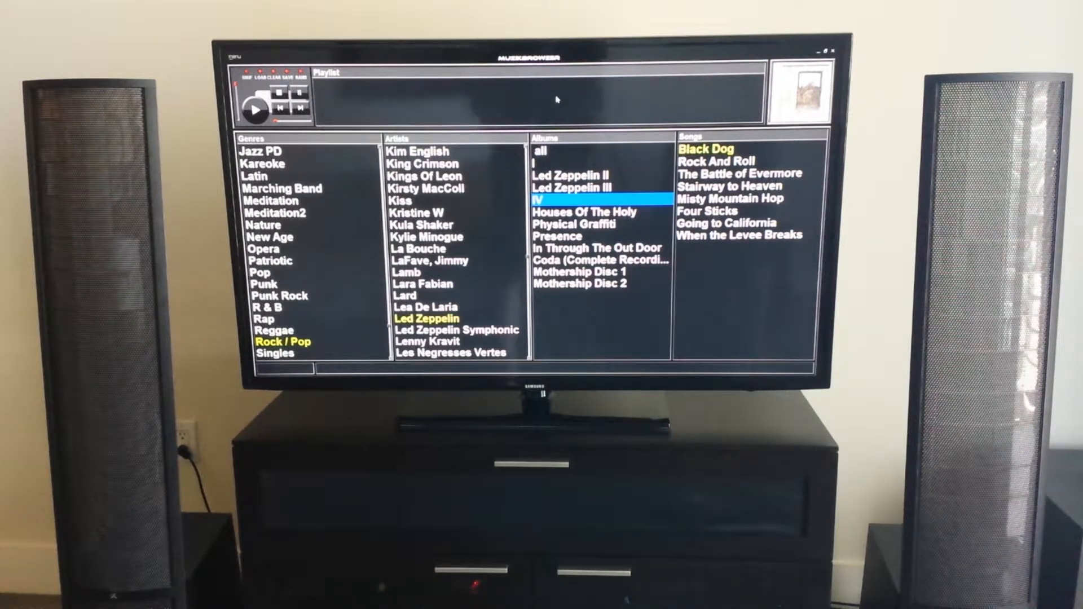
- Play the album IV, then select Physical Graffiti to list its songs starting with Custard Pie
{"action": "right_click", "coordinate": [598, 201]}
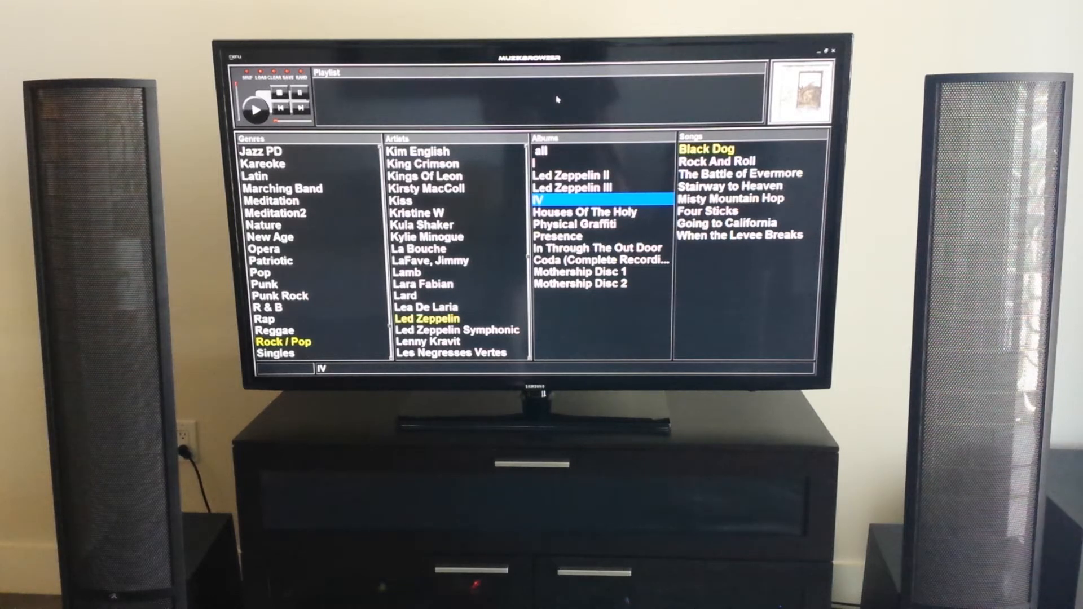
{"action": "left_click", "coordinate": [577, 223]}
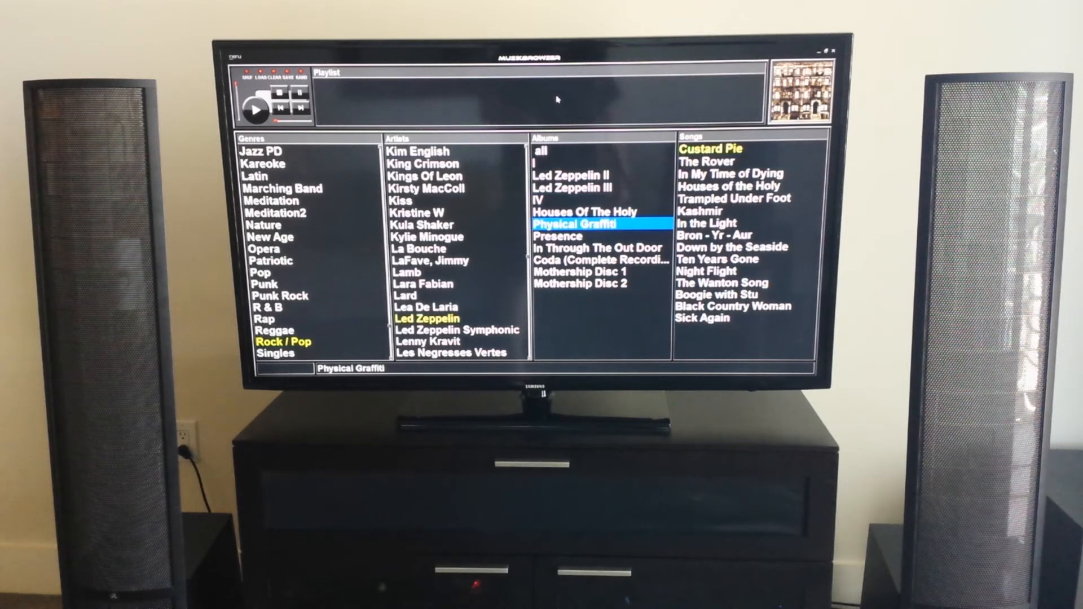